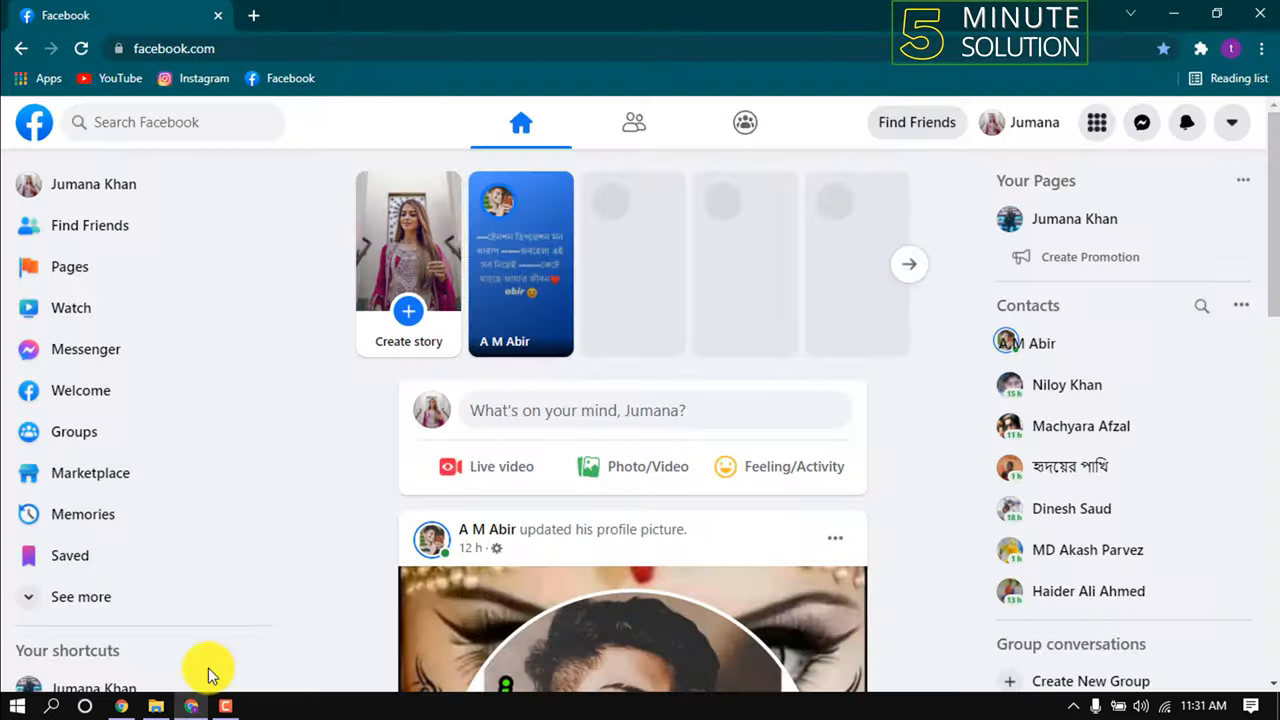
- Navigate from the home feed to Jumana Khan's own profile page
click(1034, 122)
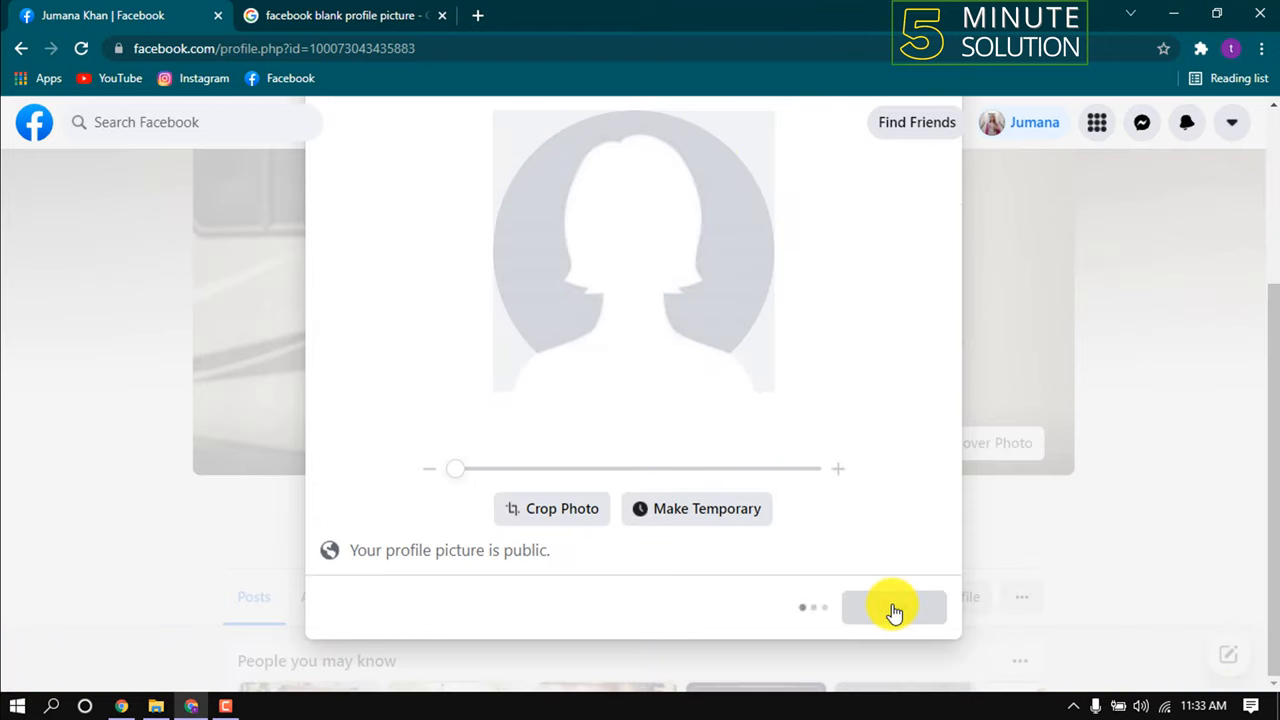
- Save the uploaded blank grey silhouette as the new profile picture
click(892, 608)
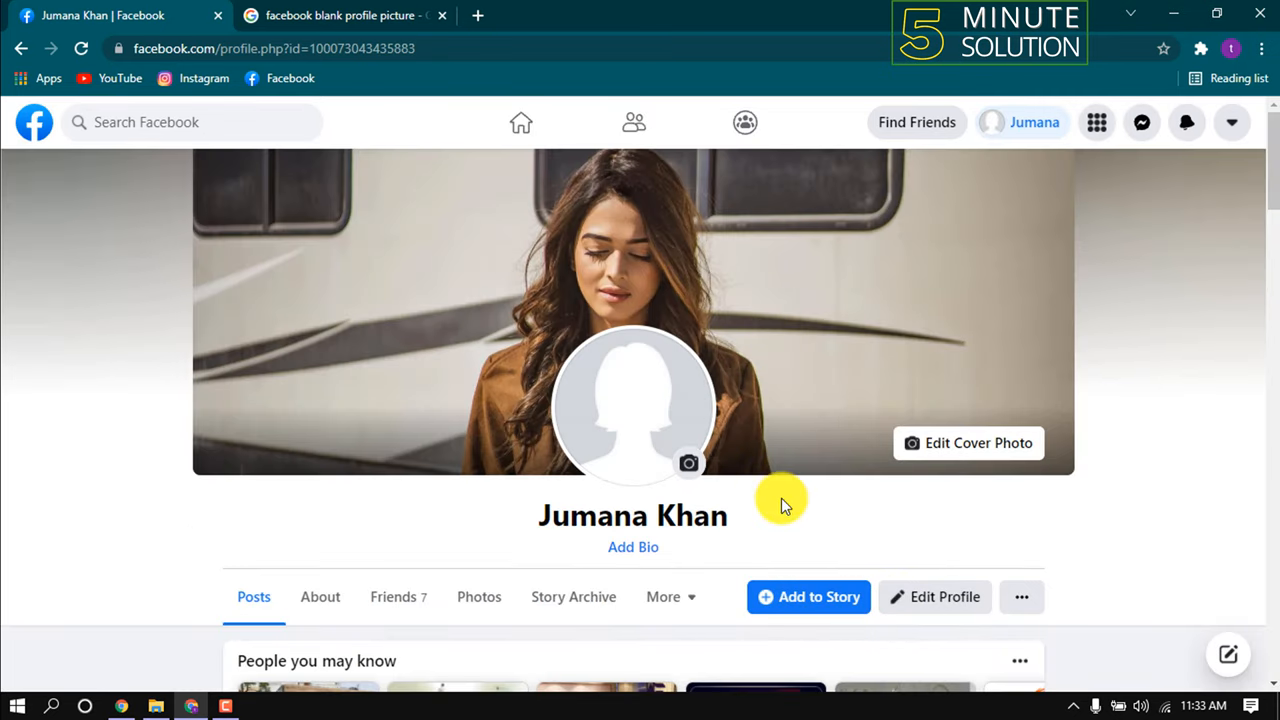